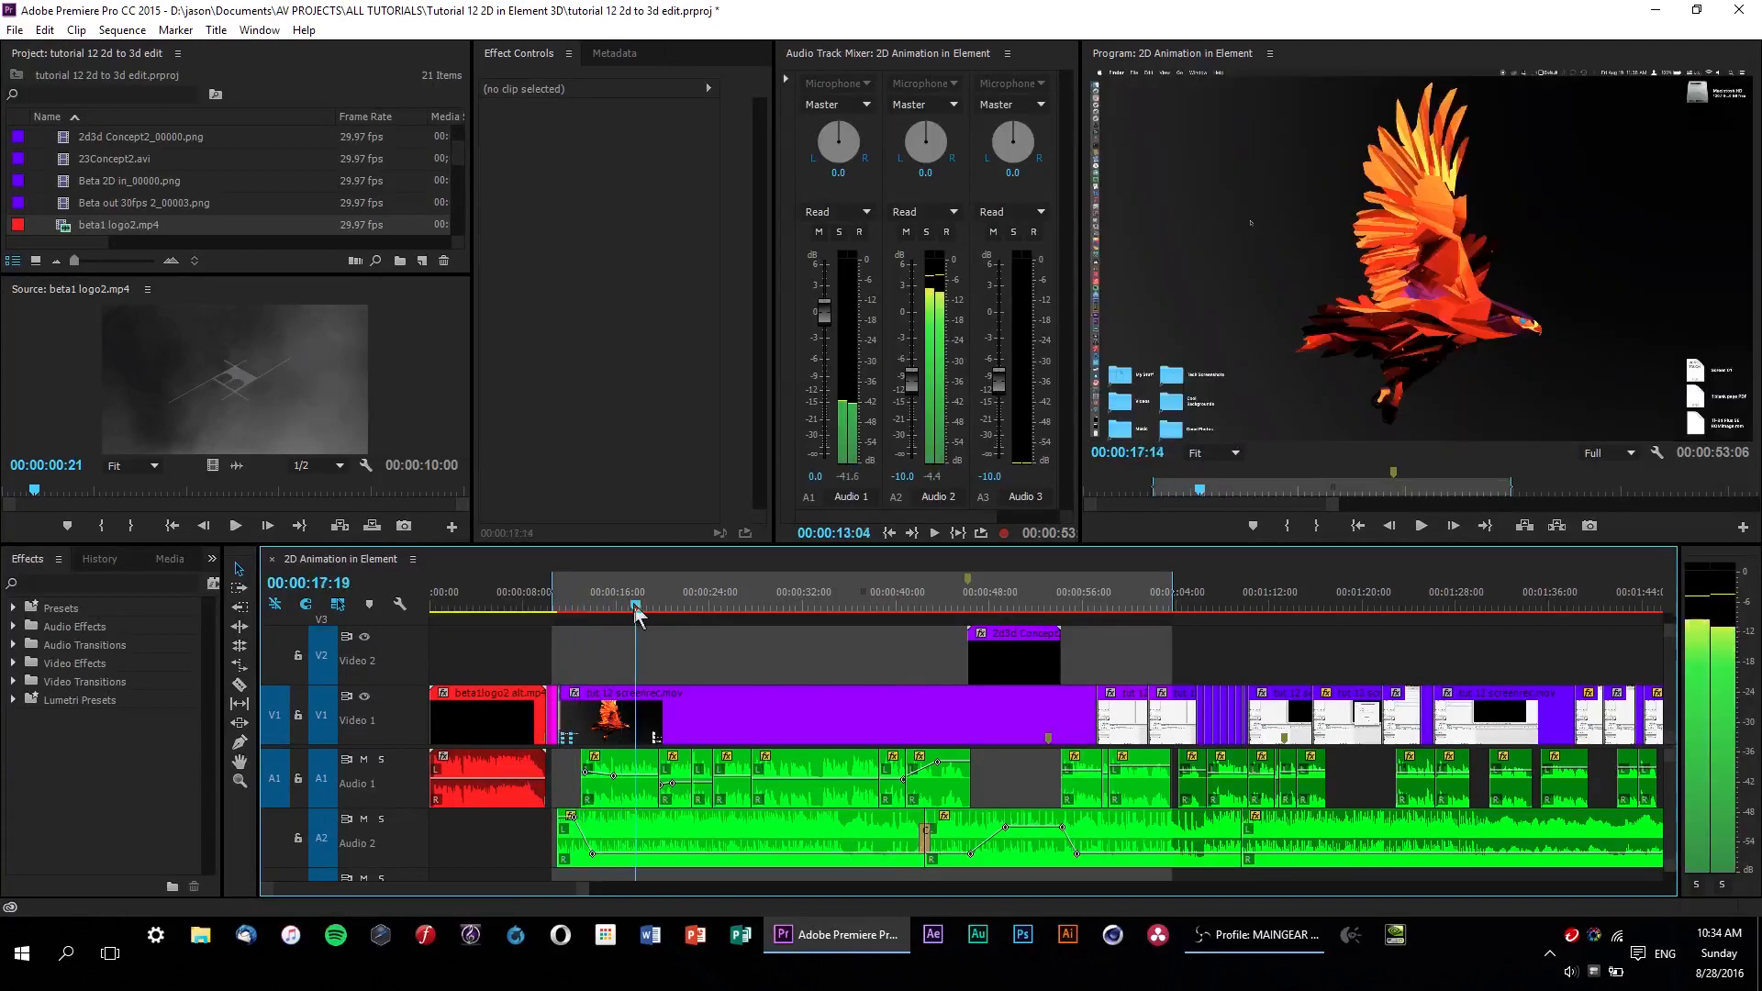
# - Activate the 2D Animation in Element sequence timeline to export it as H.264
pyautogui.click(989, 592)
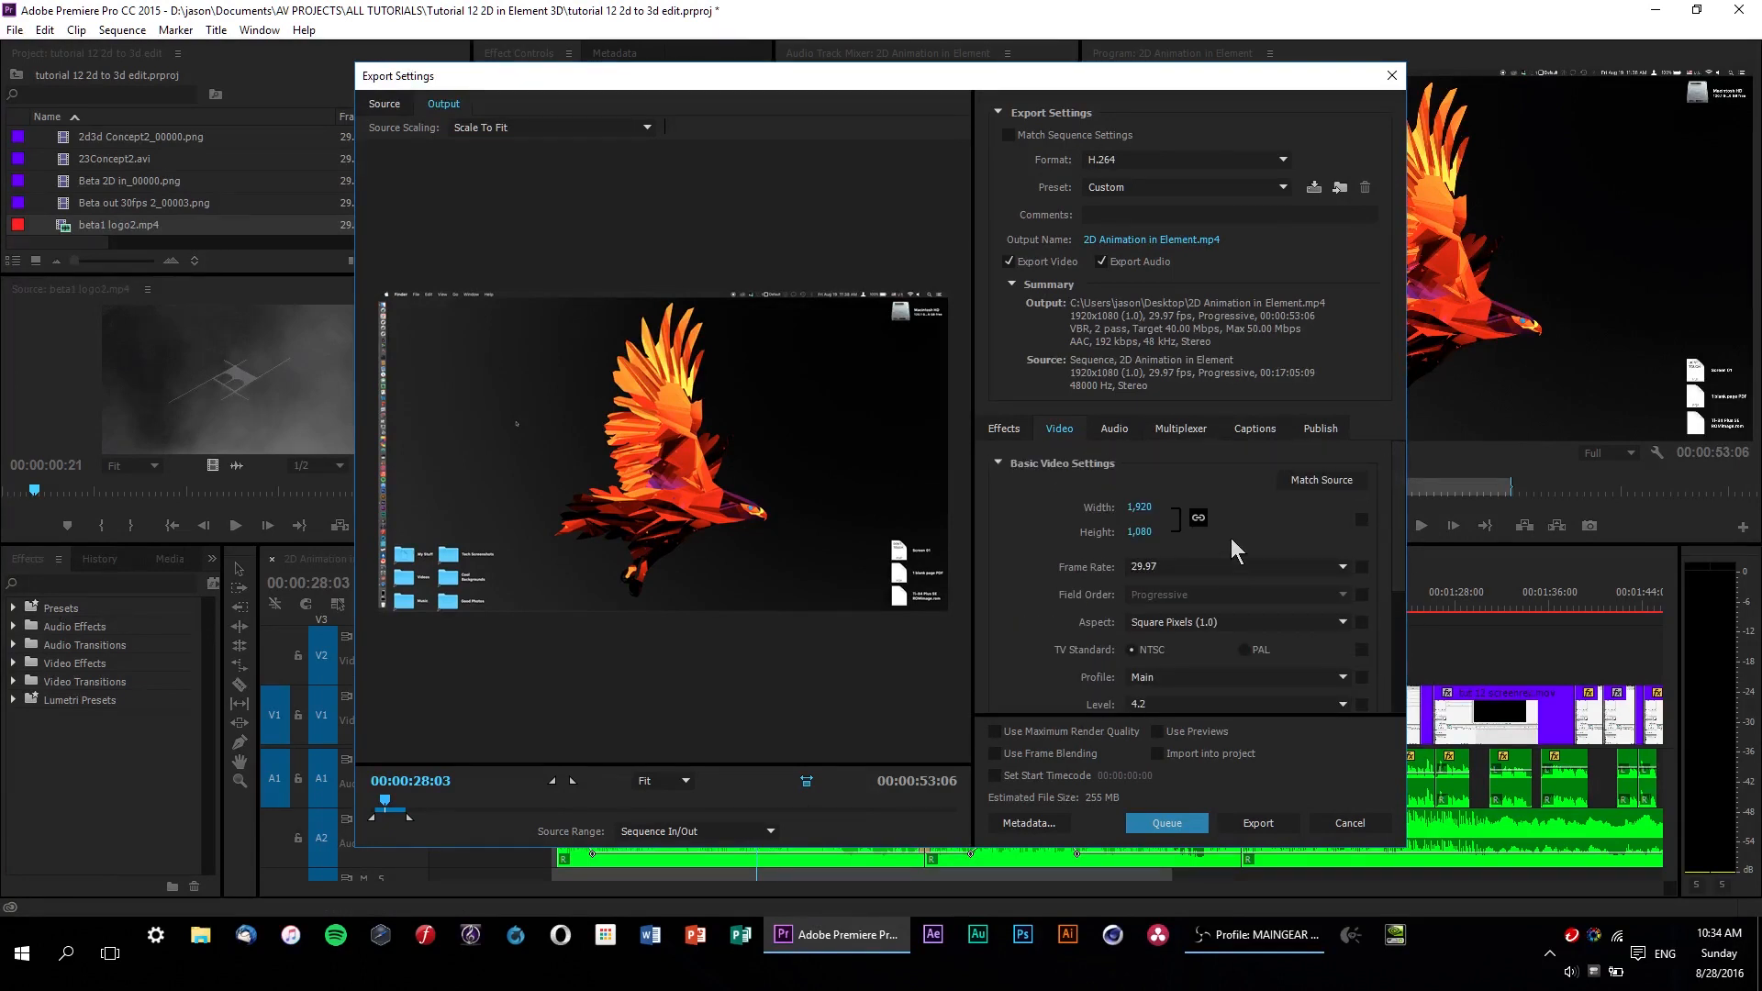
pyautogui.moveTo(1258, 831)
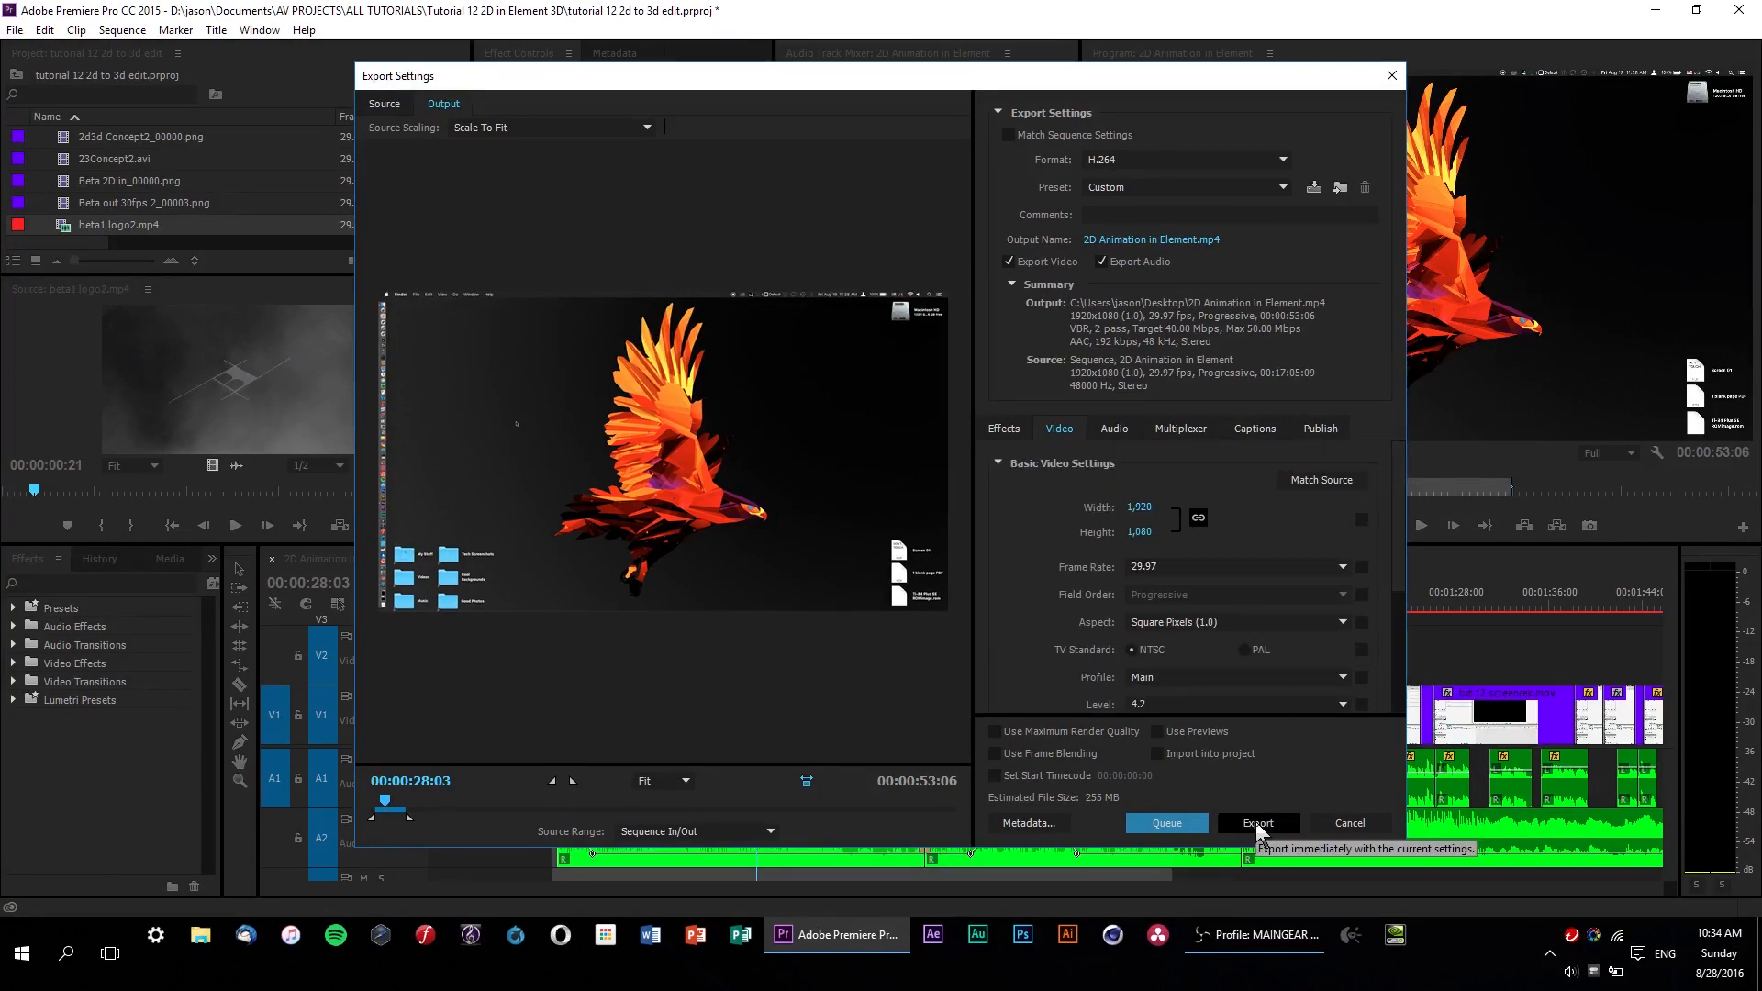
pyautogui.click(1258, 822)
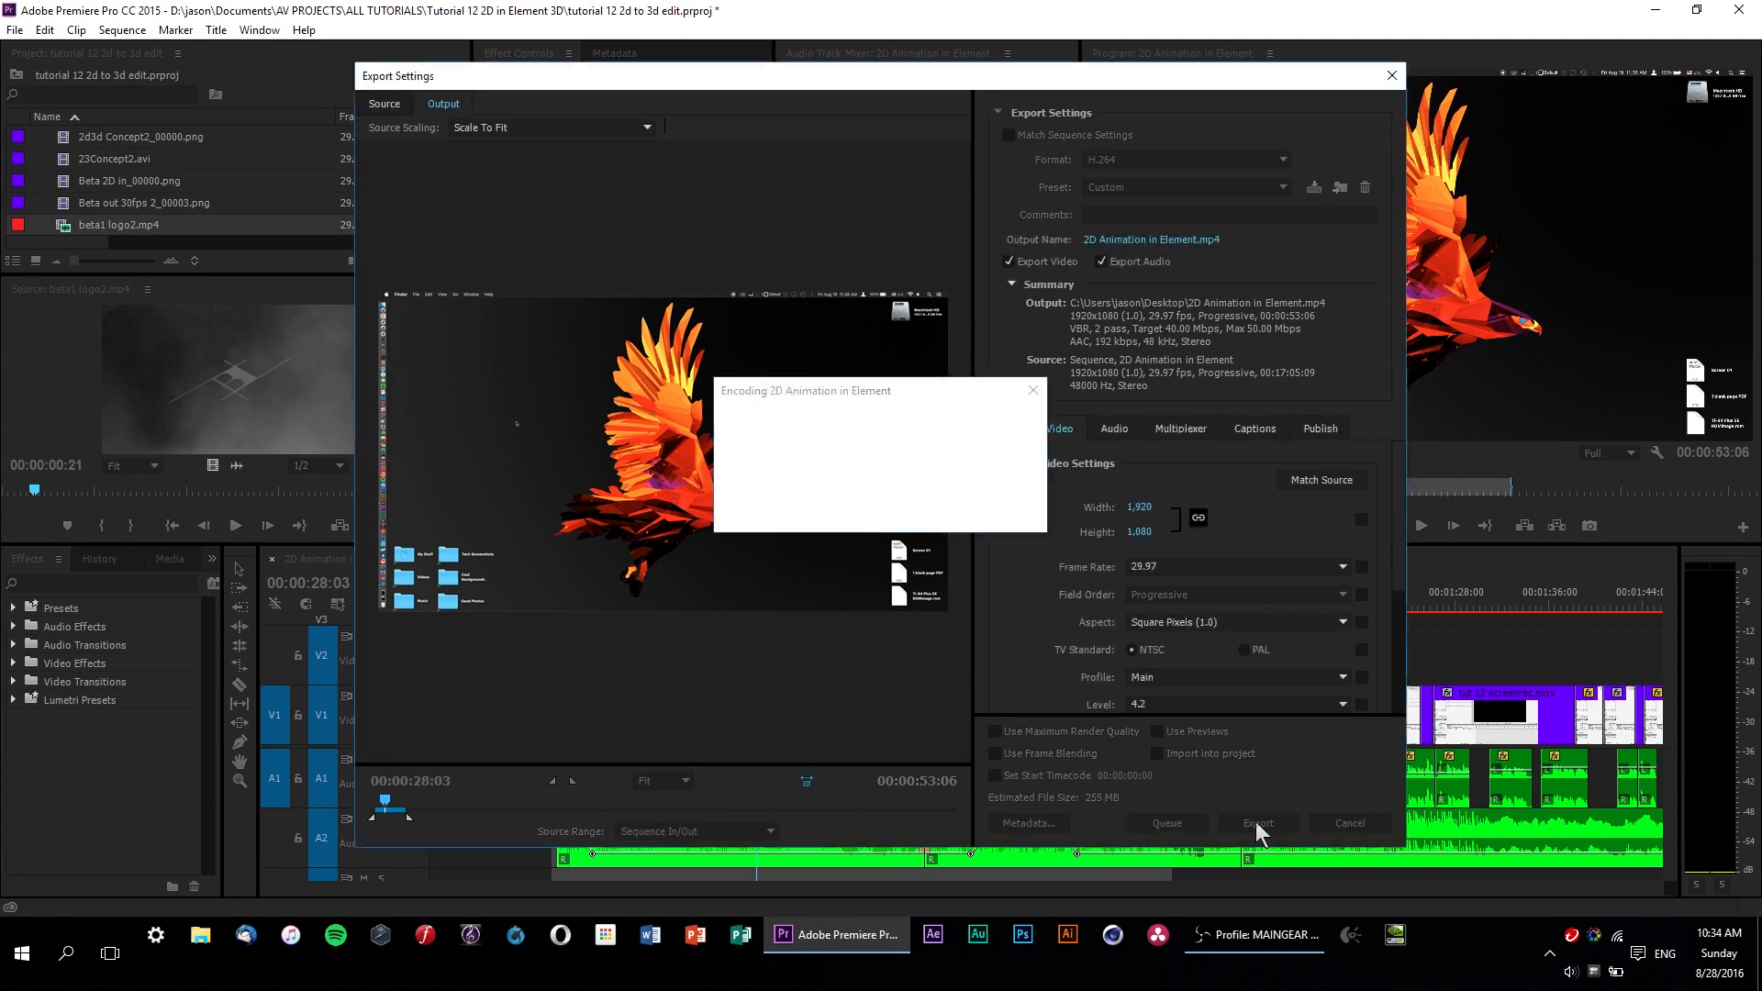
pyautogui.click(1257, 822)
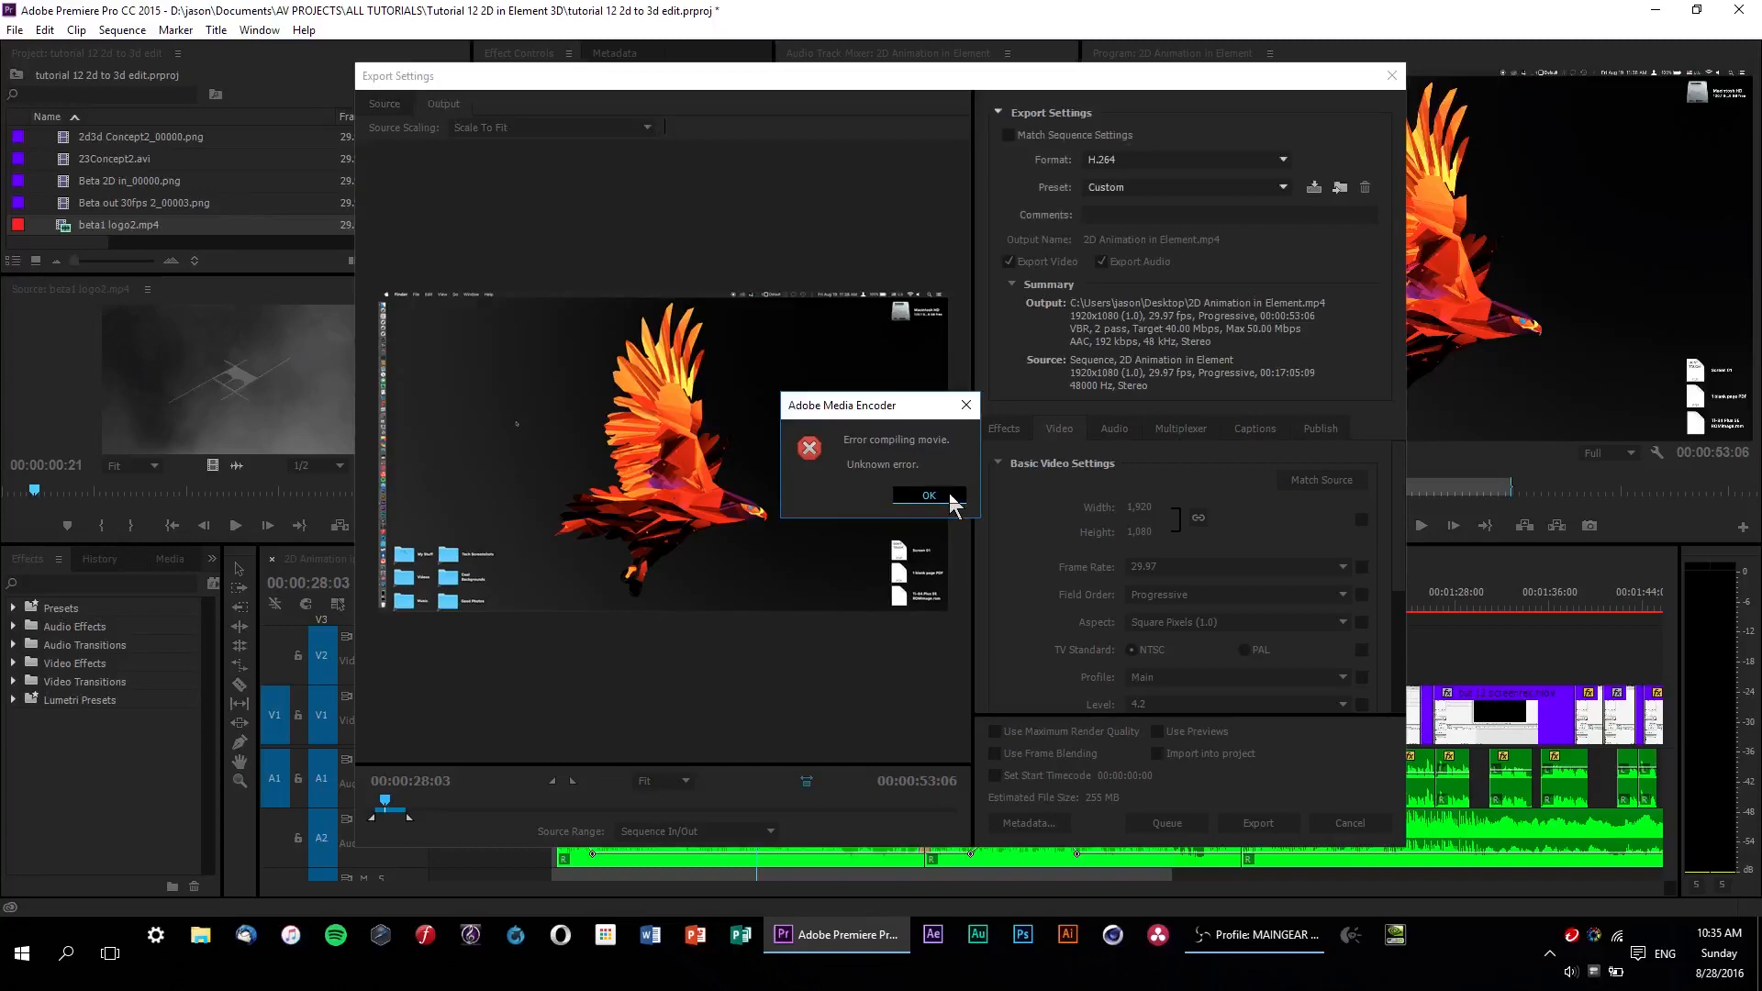
pyautogui.click(927, 495)
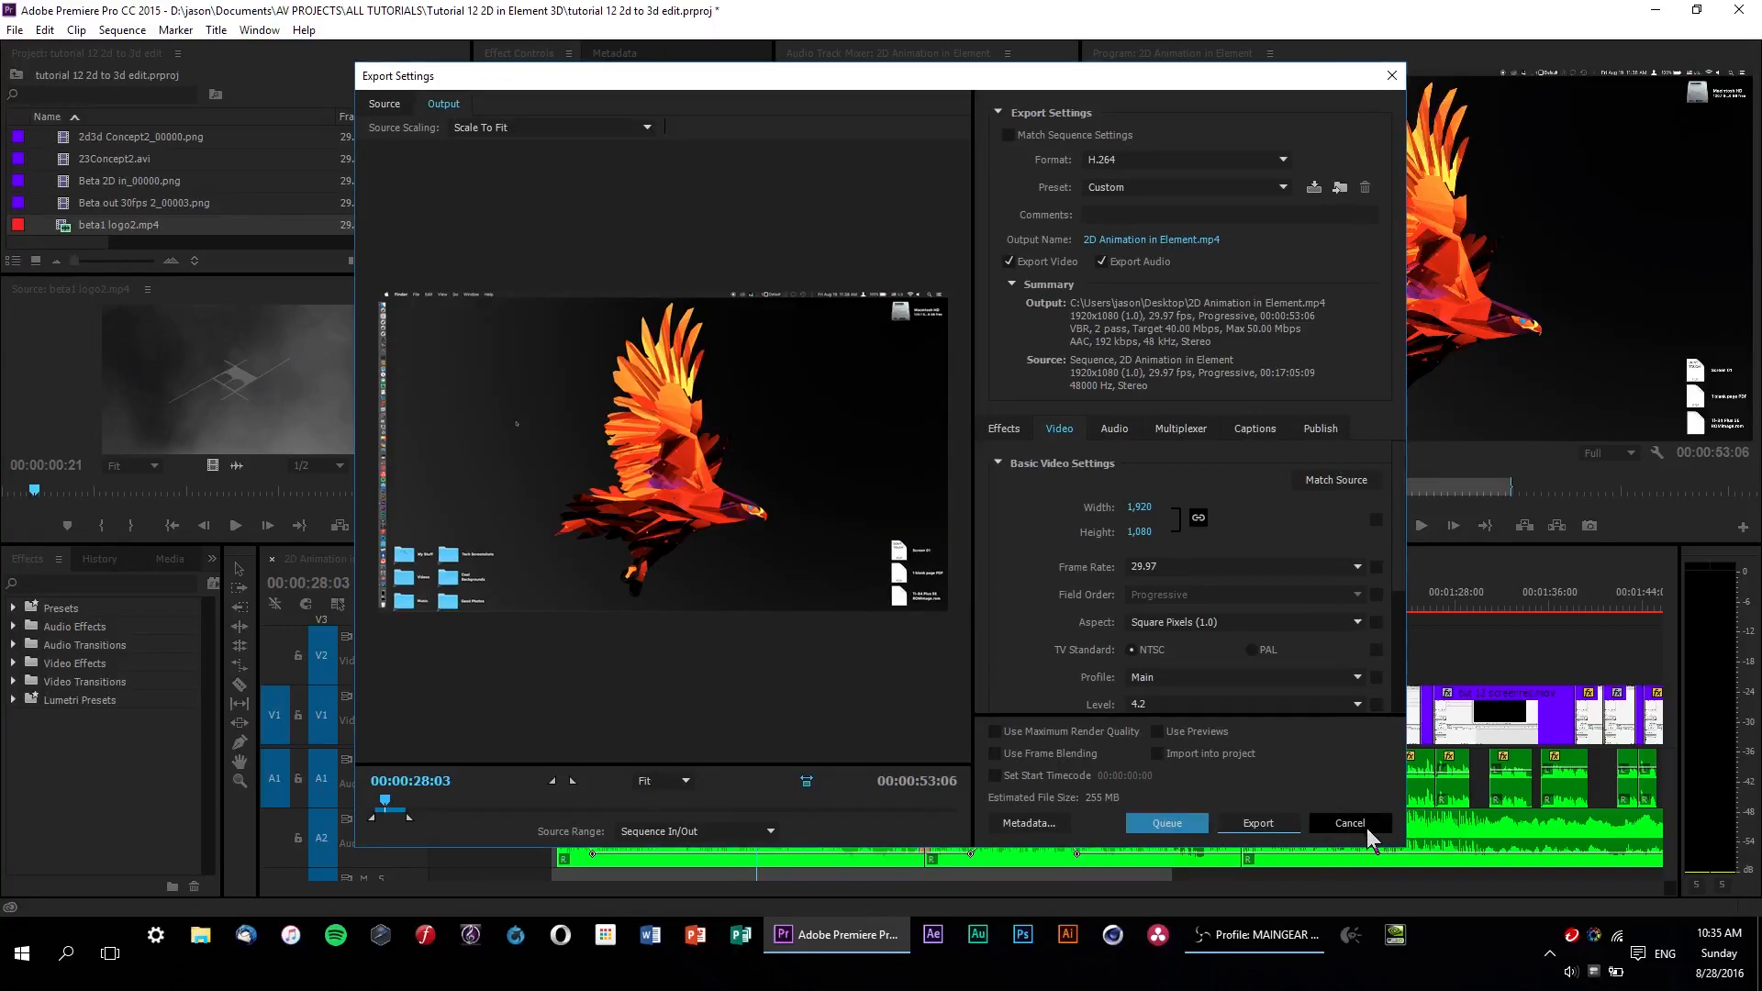
# - Cancel export, render In-to-Out previews, and dismiss the 'Error compiling movie' message
pyautogui.click(1348, 822)
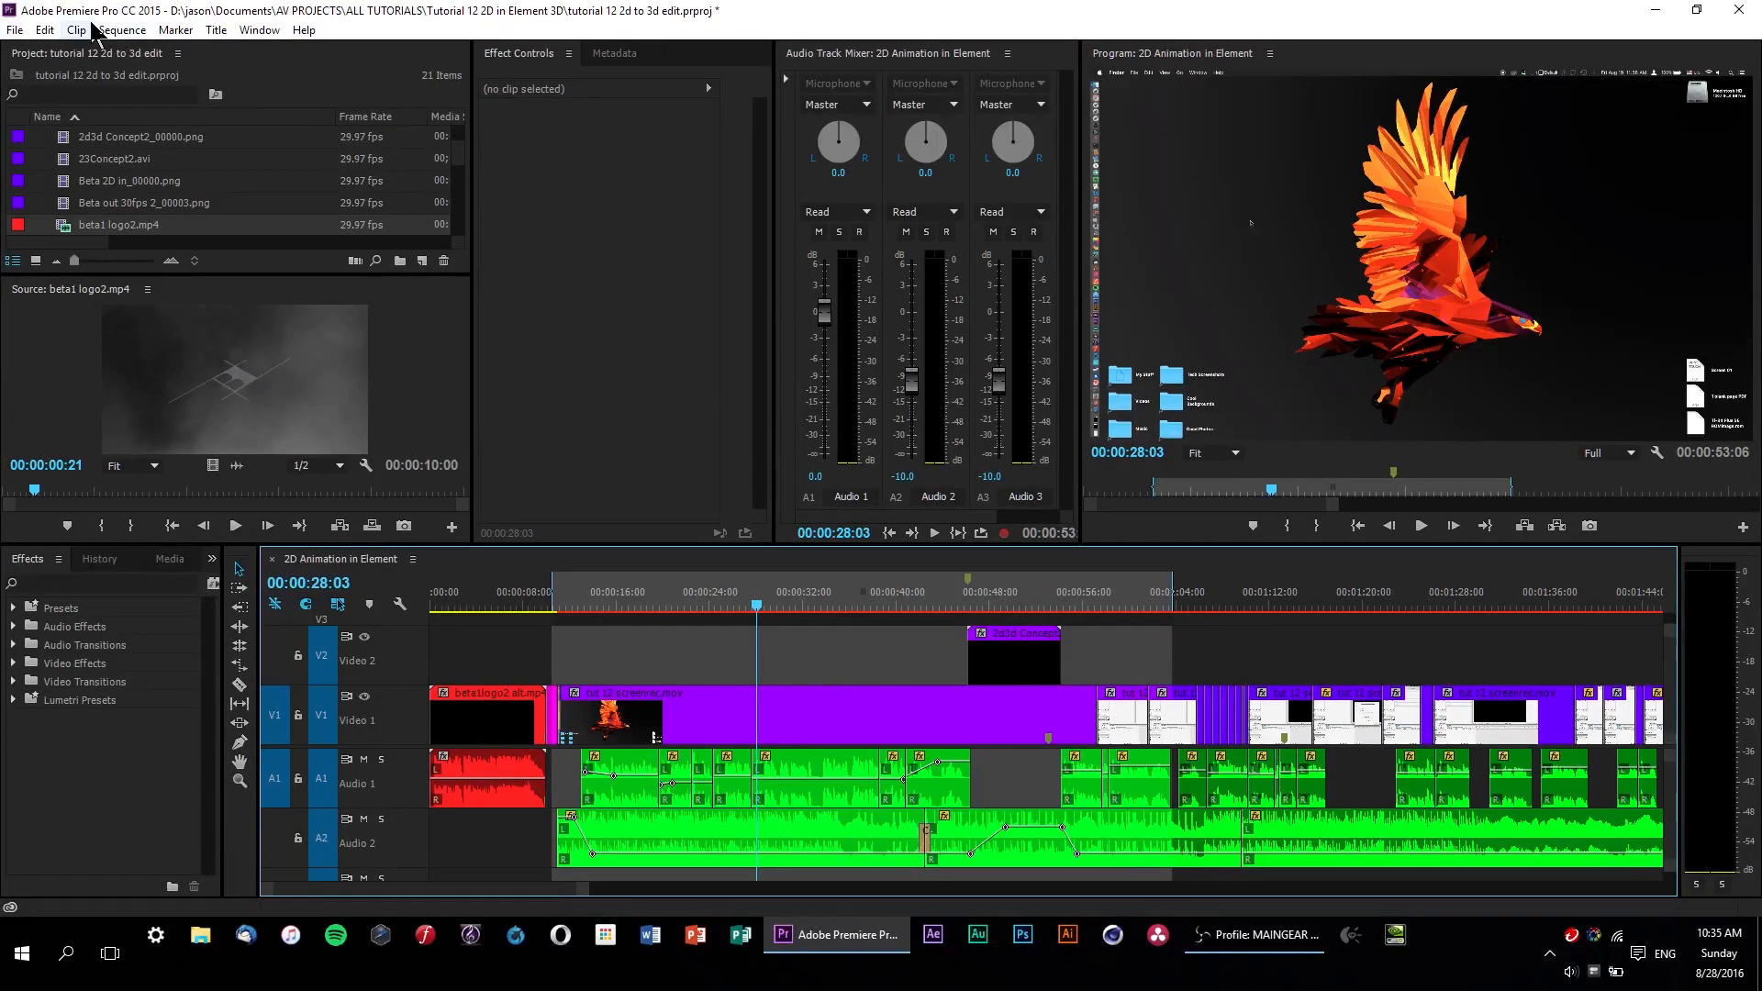
pyautogui.click(121, 30)
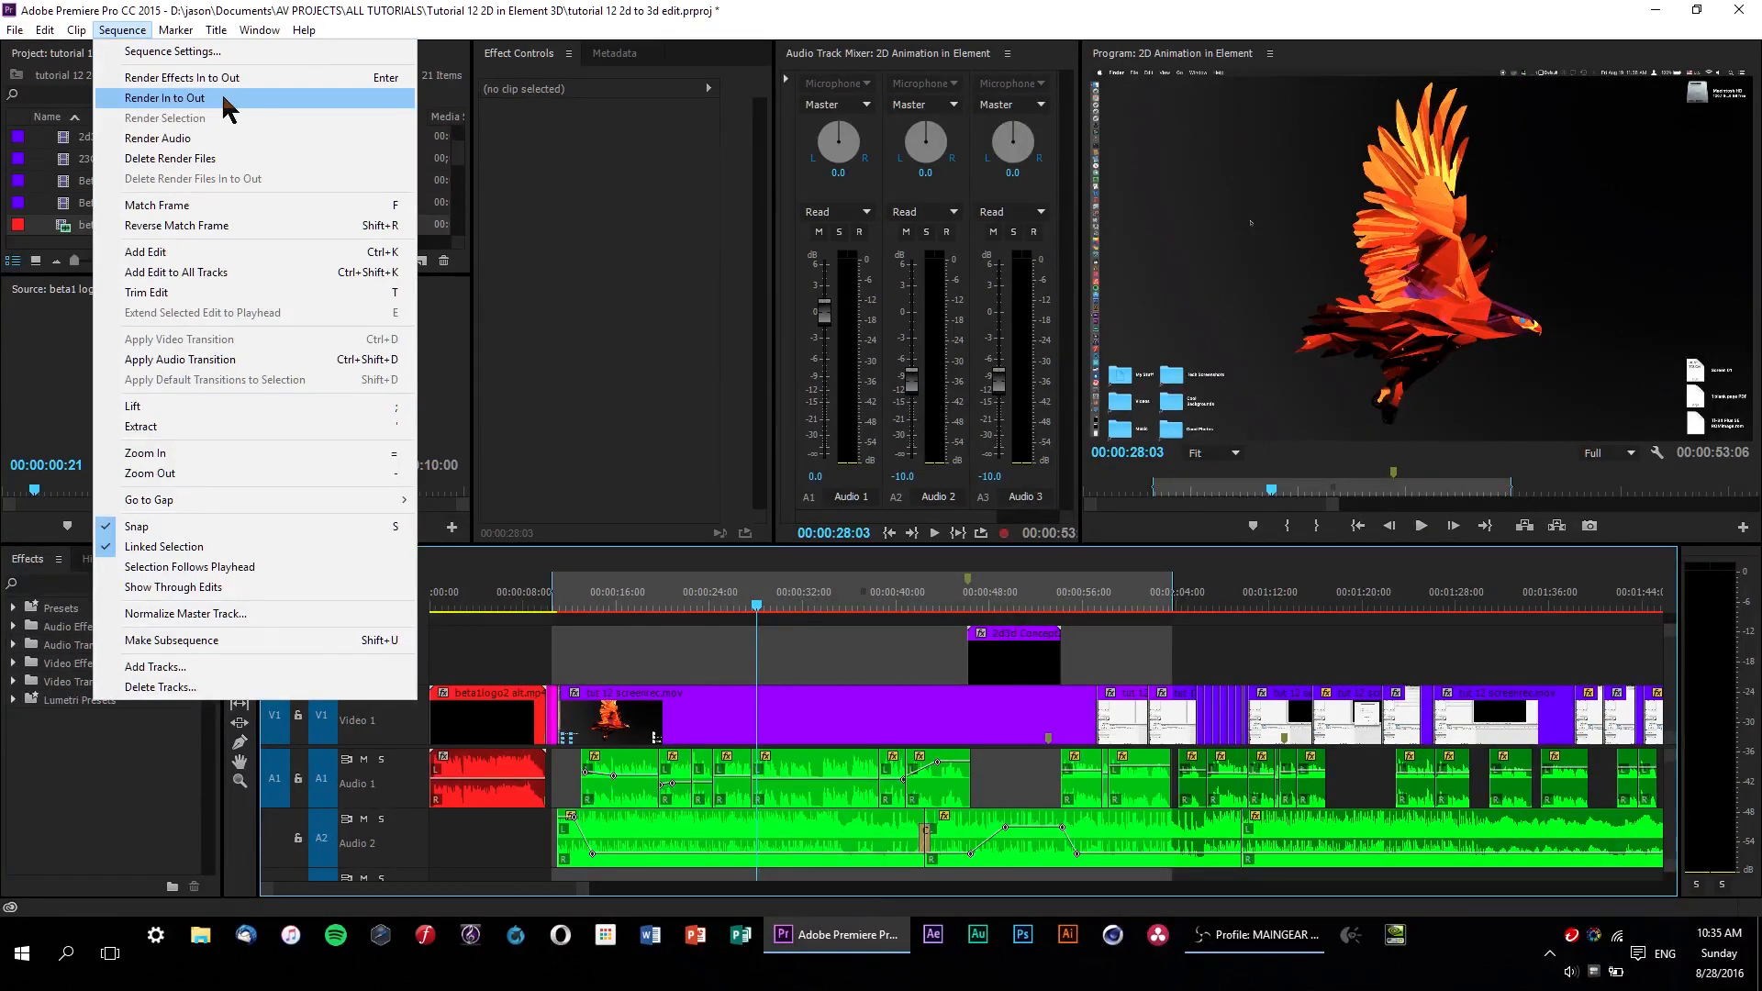
pyautogui.click(165, 98)
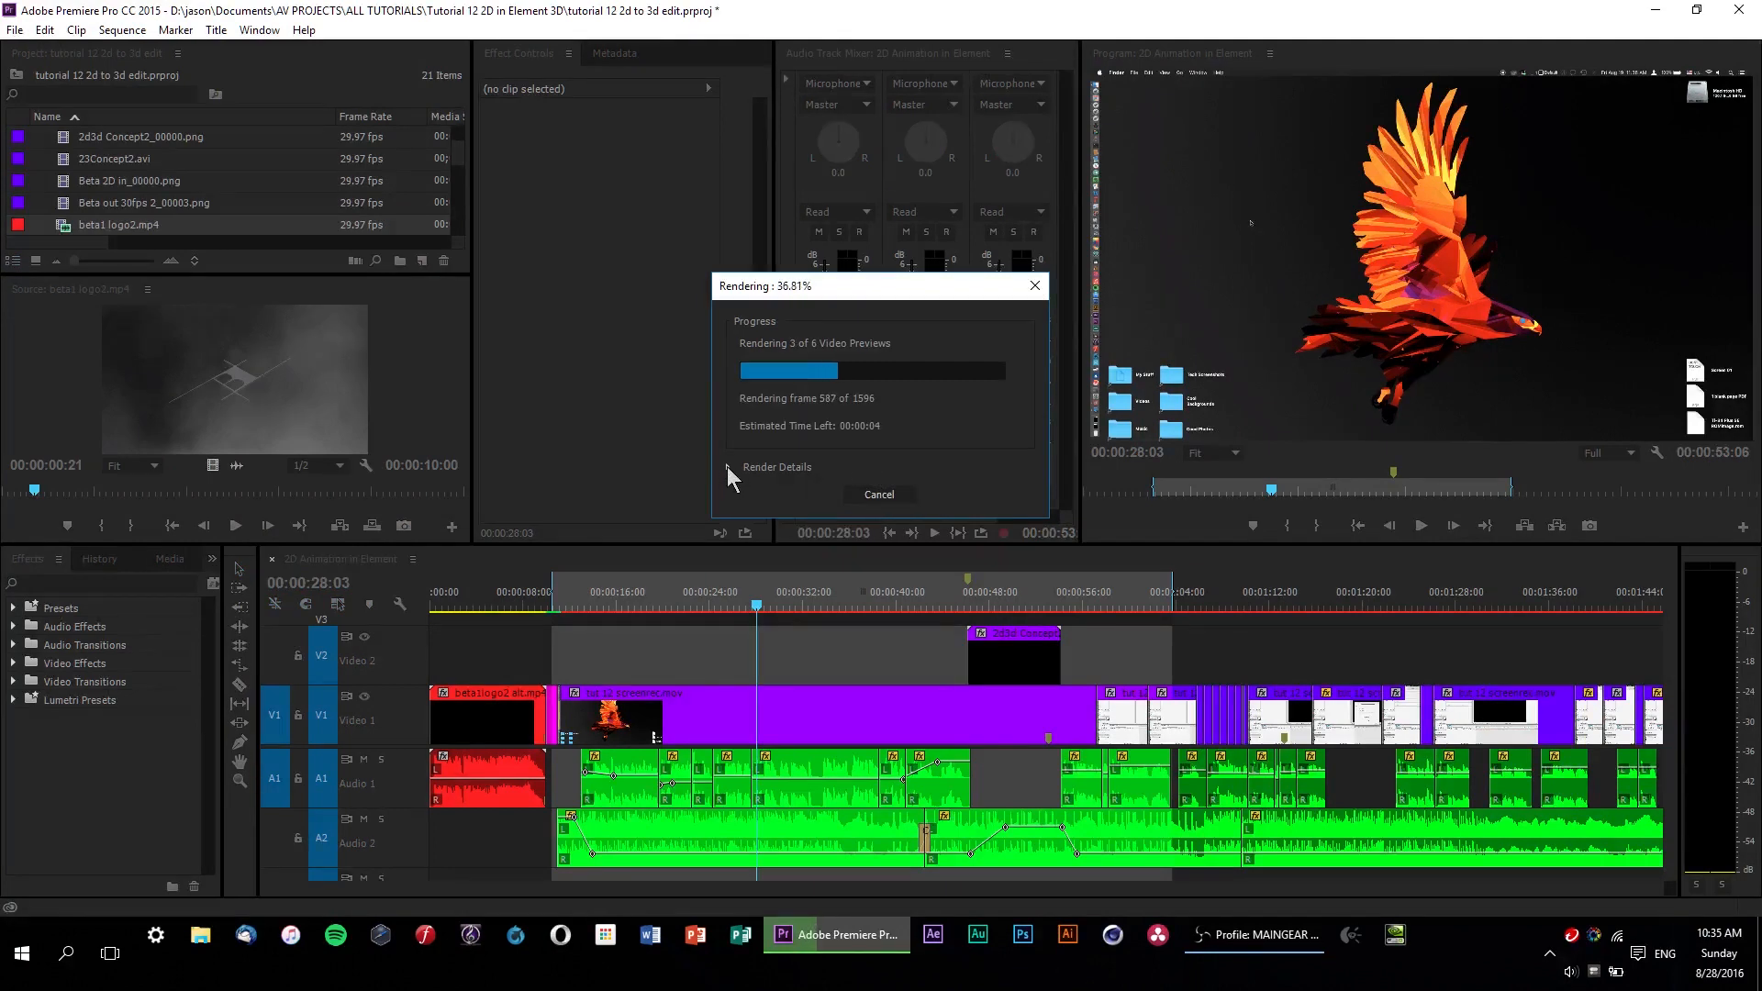
pyautogui.click(728, 466)
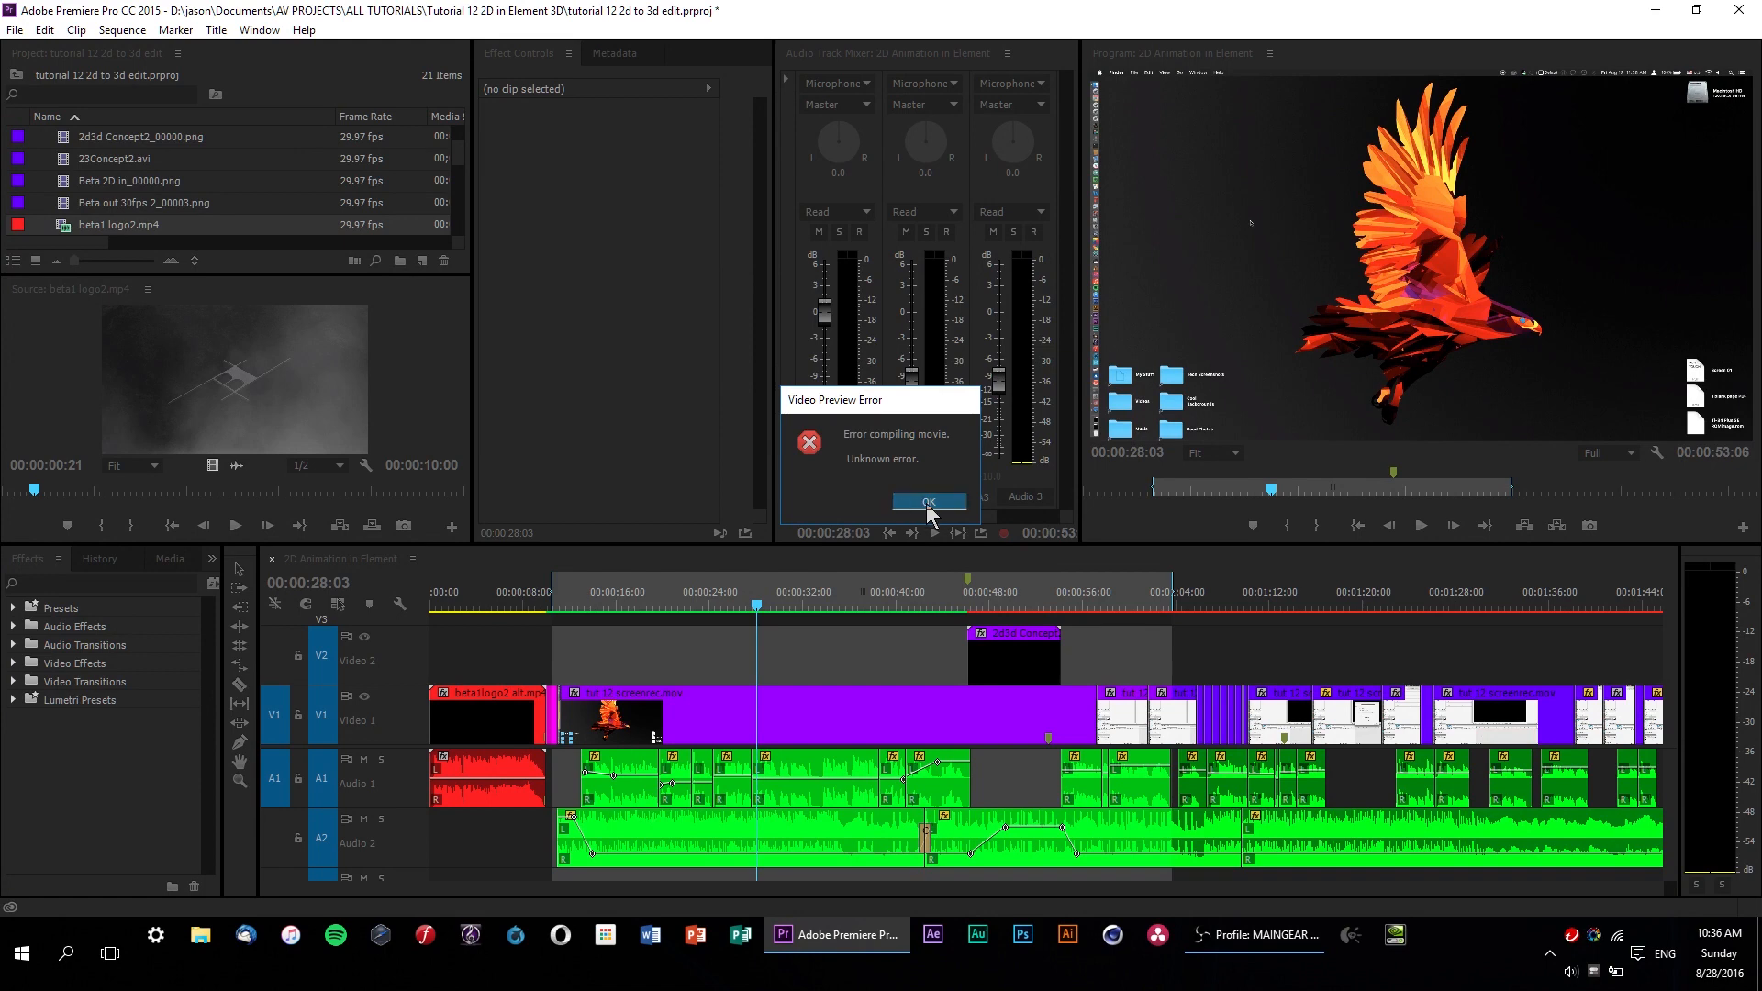
pyautogui.click(927, 501)
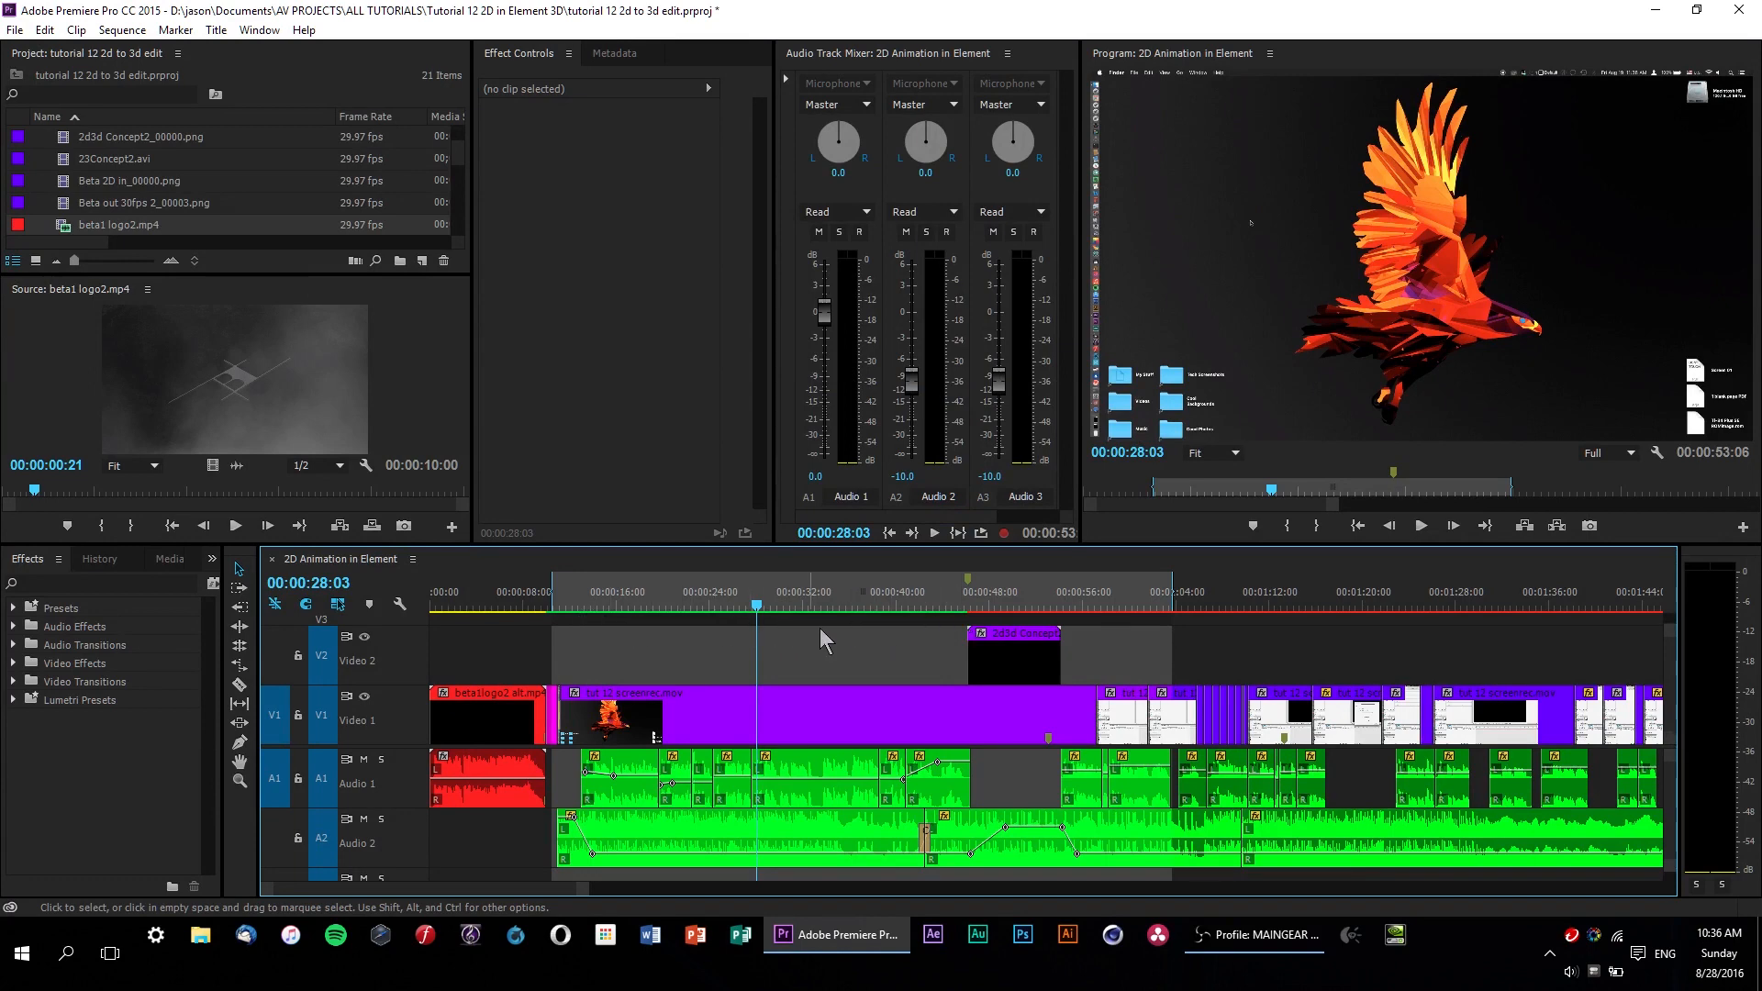
pyautogui.moveTo(952, 626)
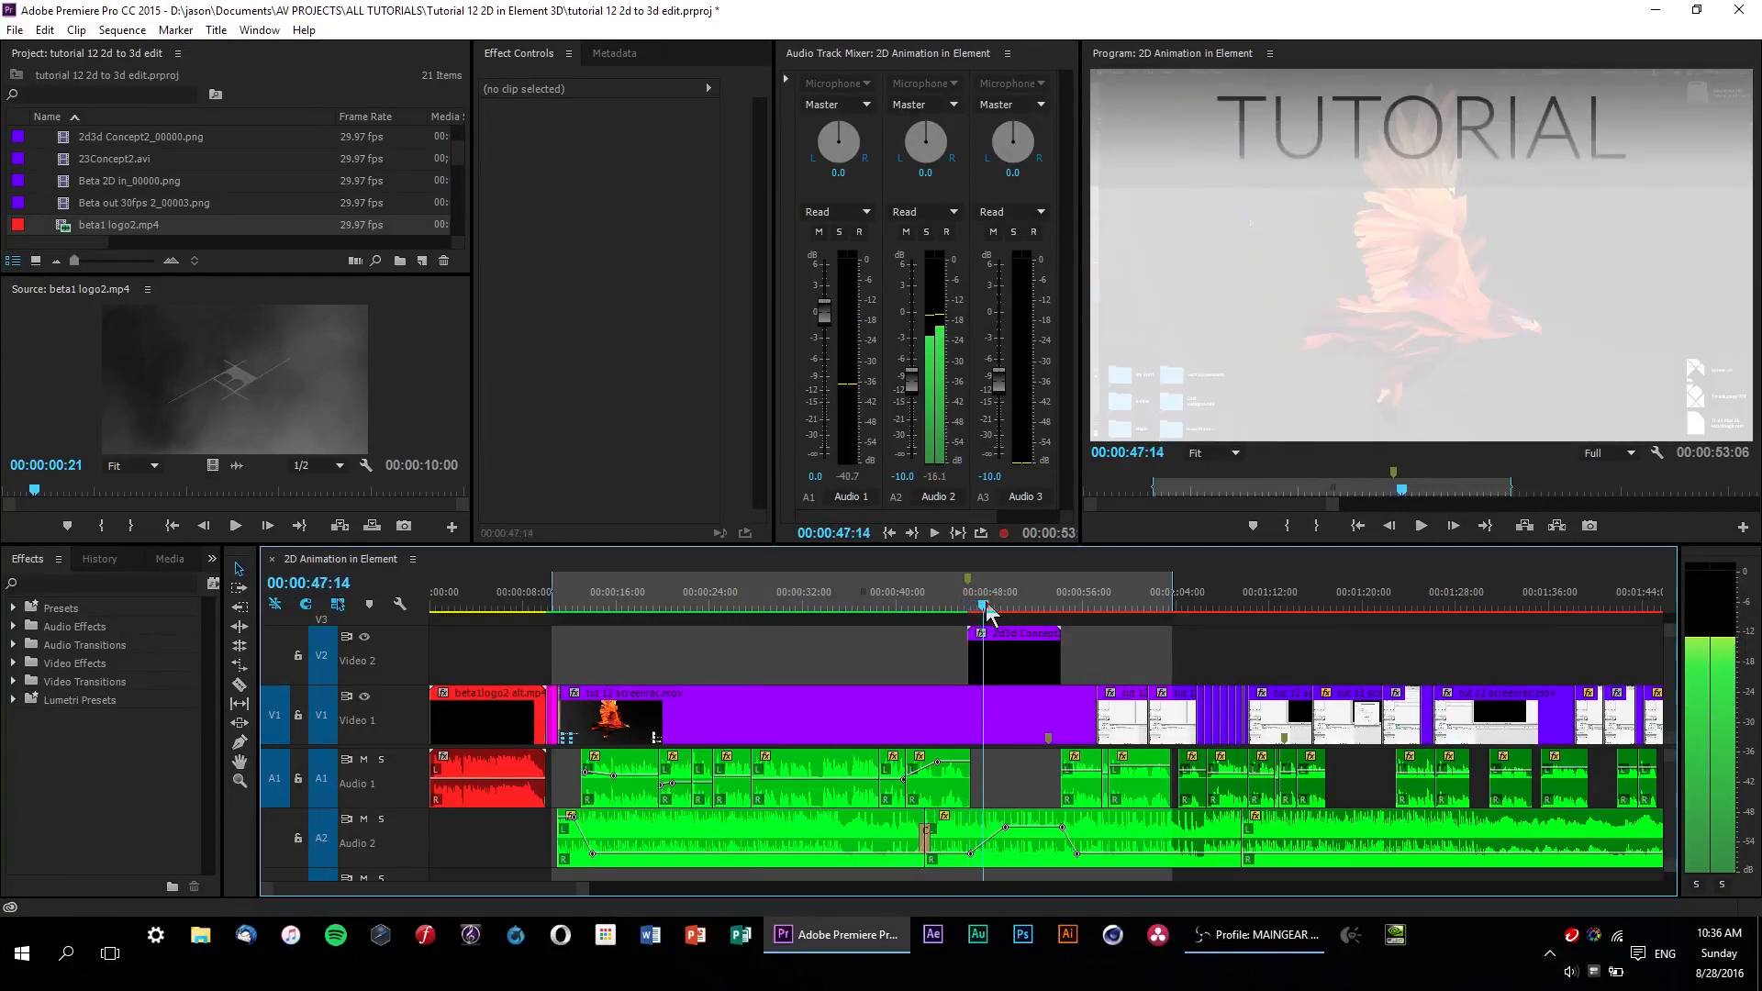
# - Scrub to the intro title and select the 2d3d Concept2_00000.png clip on V2
pyautogui.moveTo(986, 607); pyautogui.dragTo(951, 606)
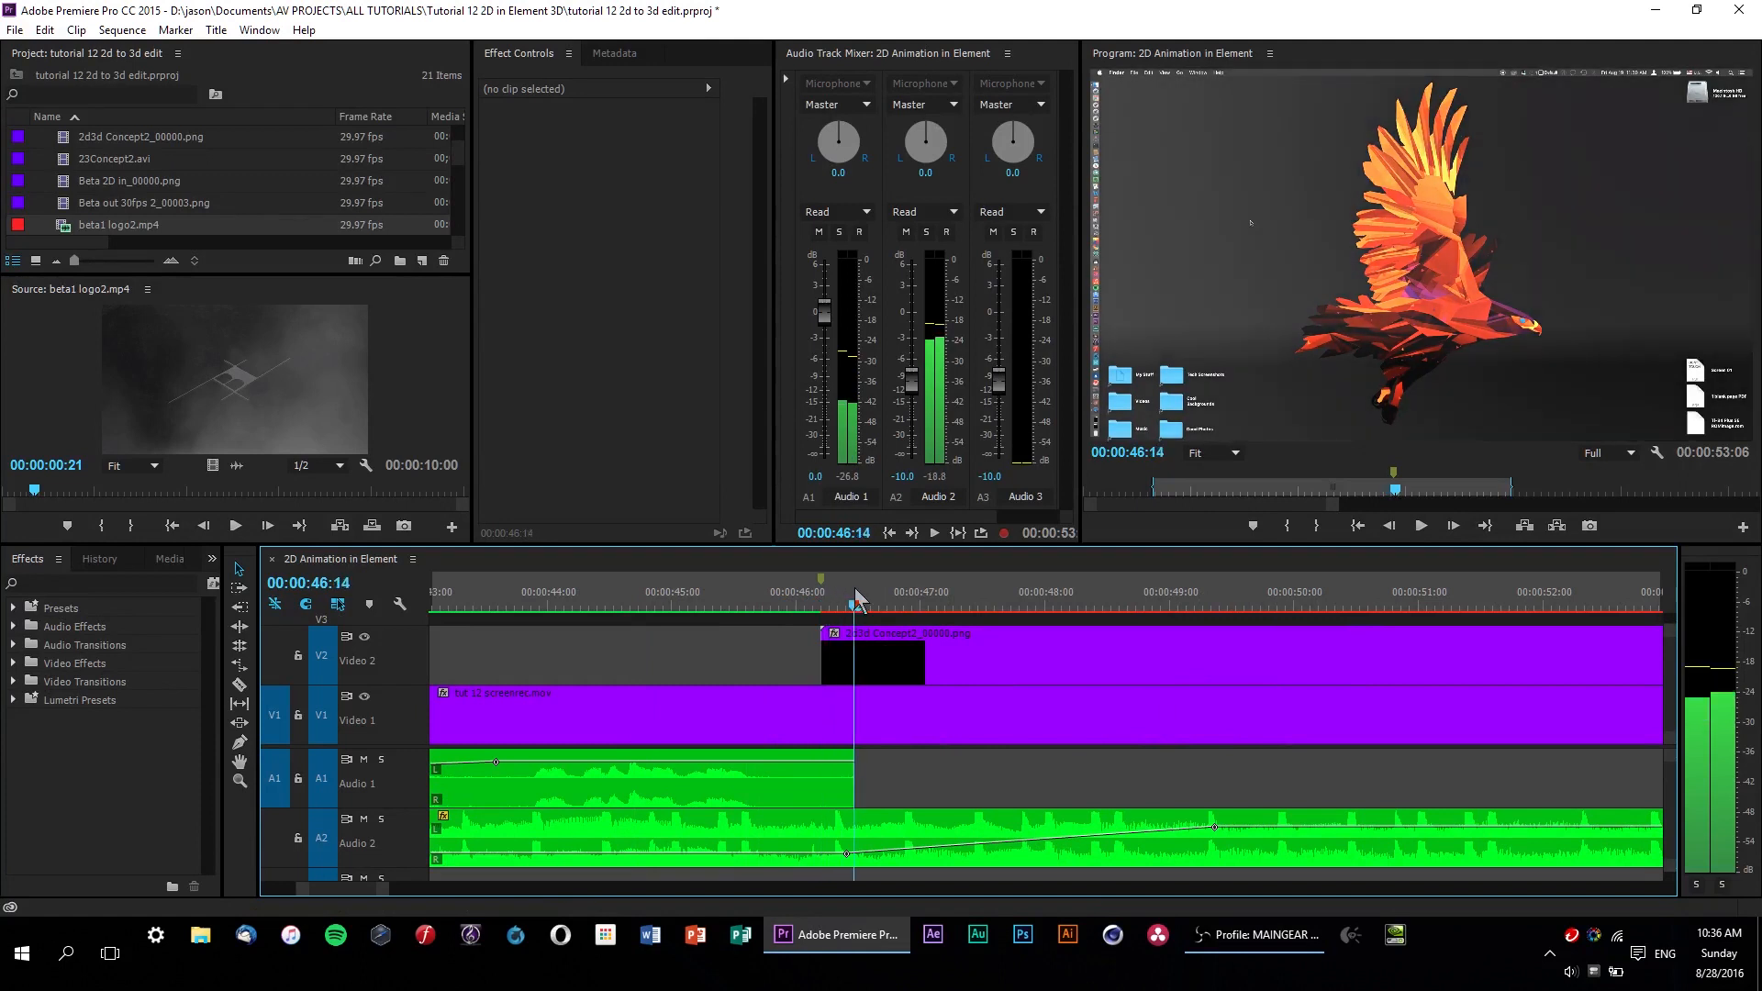
pyautogui.click(484, 591)
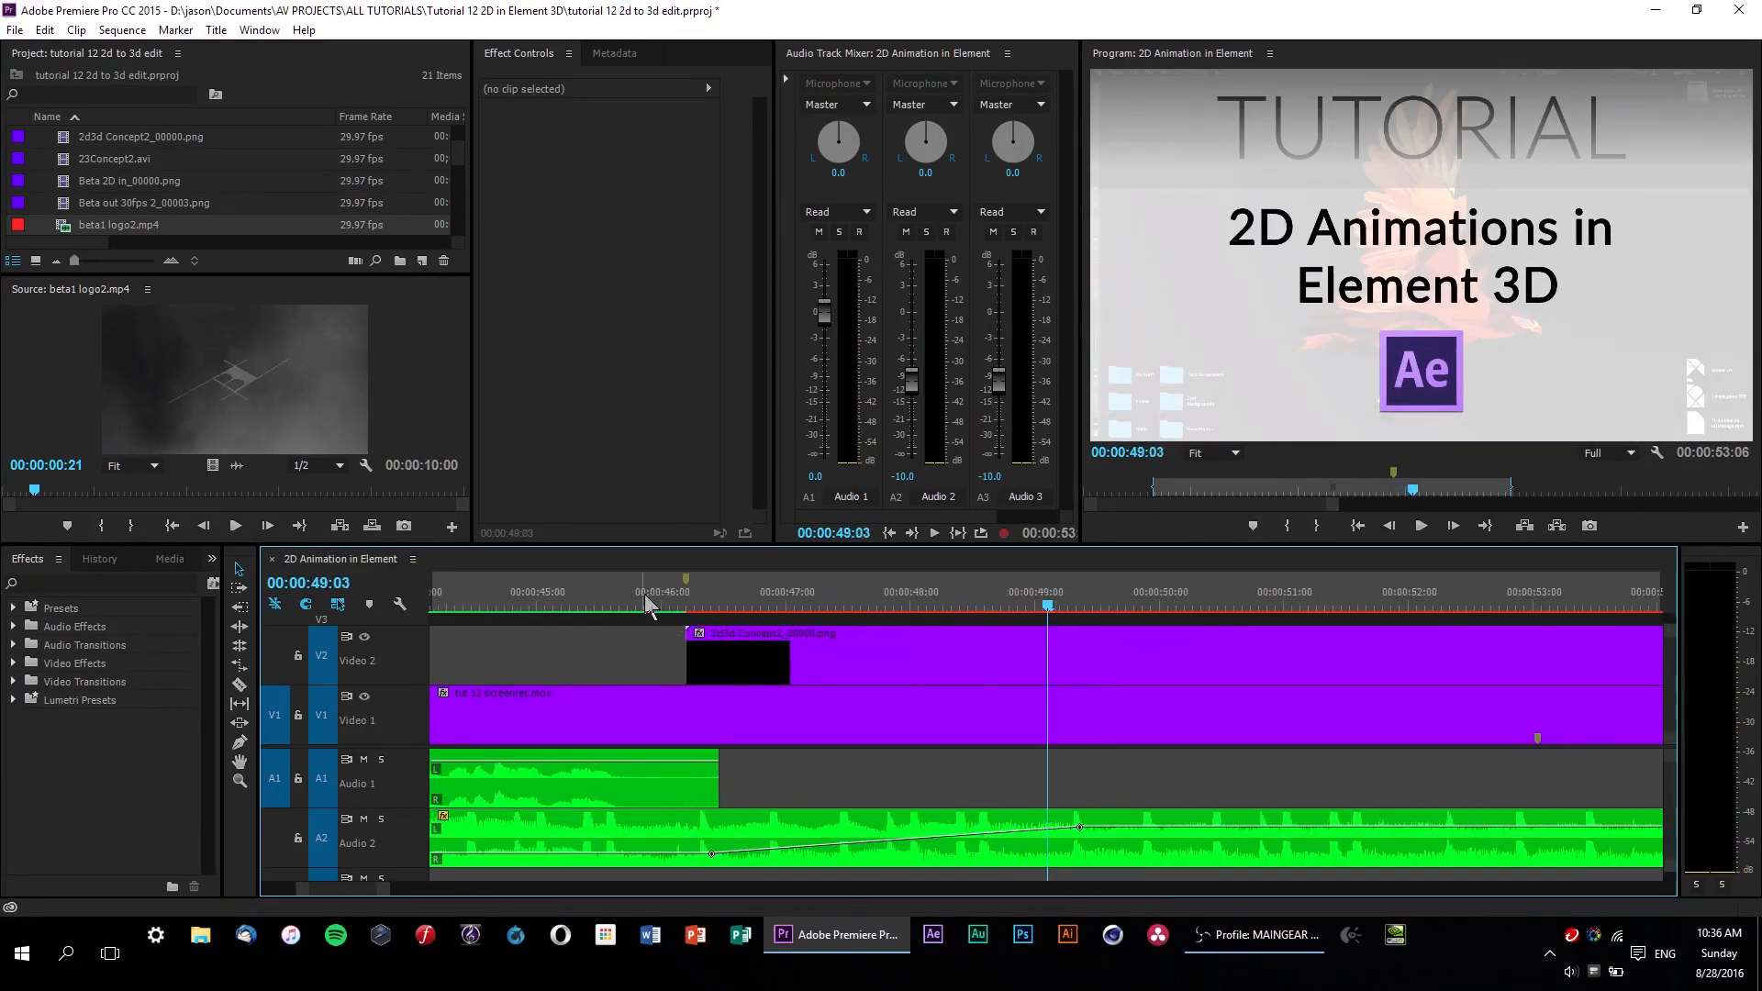
pyautogui.click(694, 591)
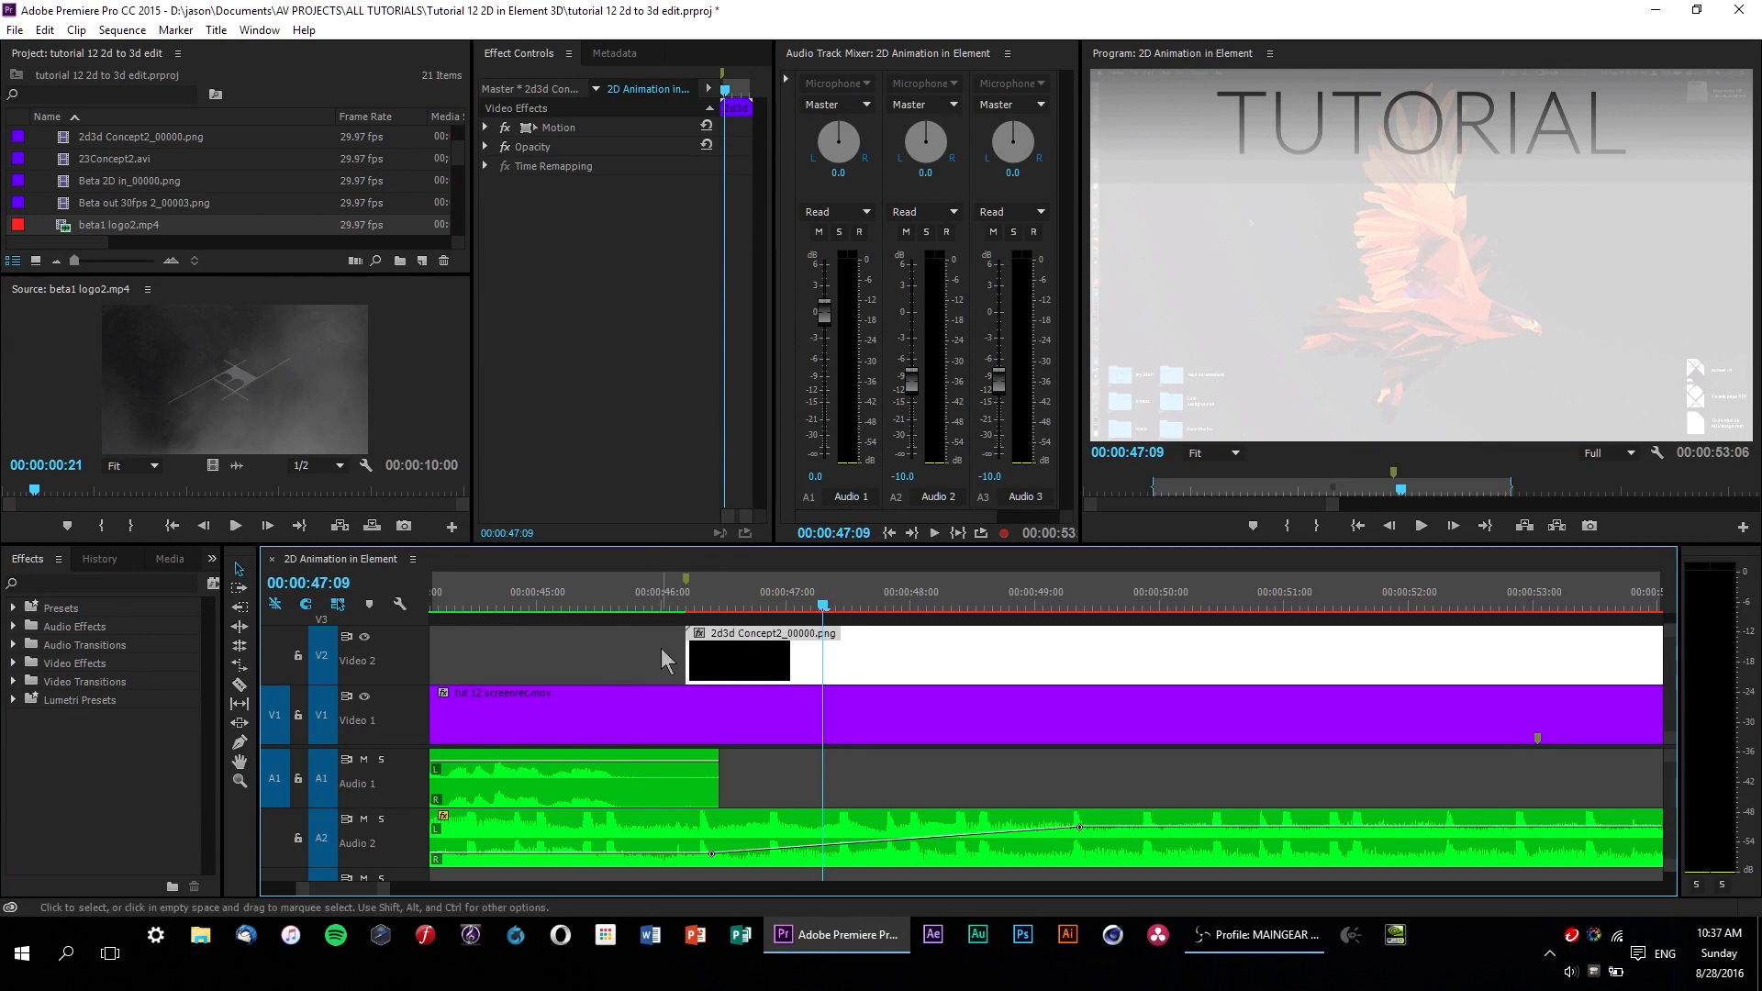
pyautogui.moveTo(694, 801)
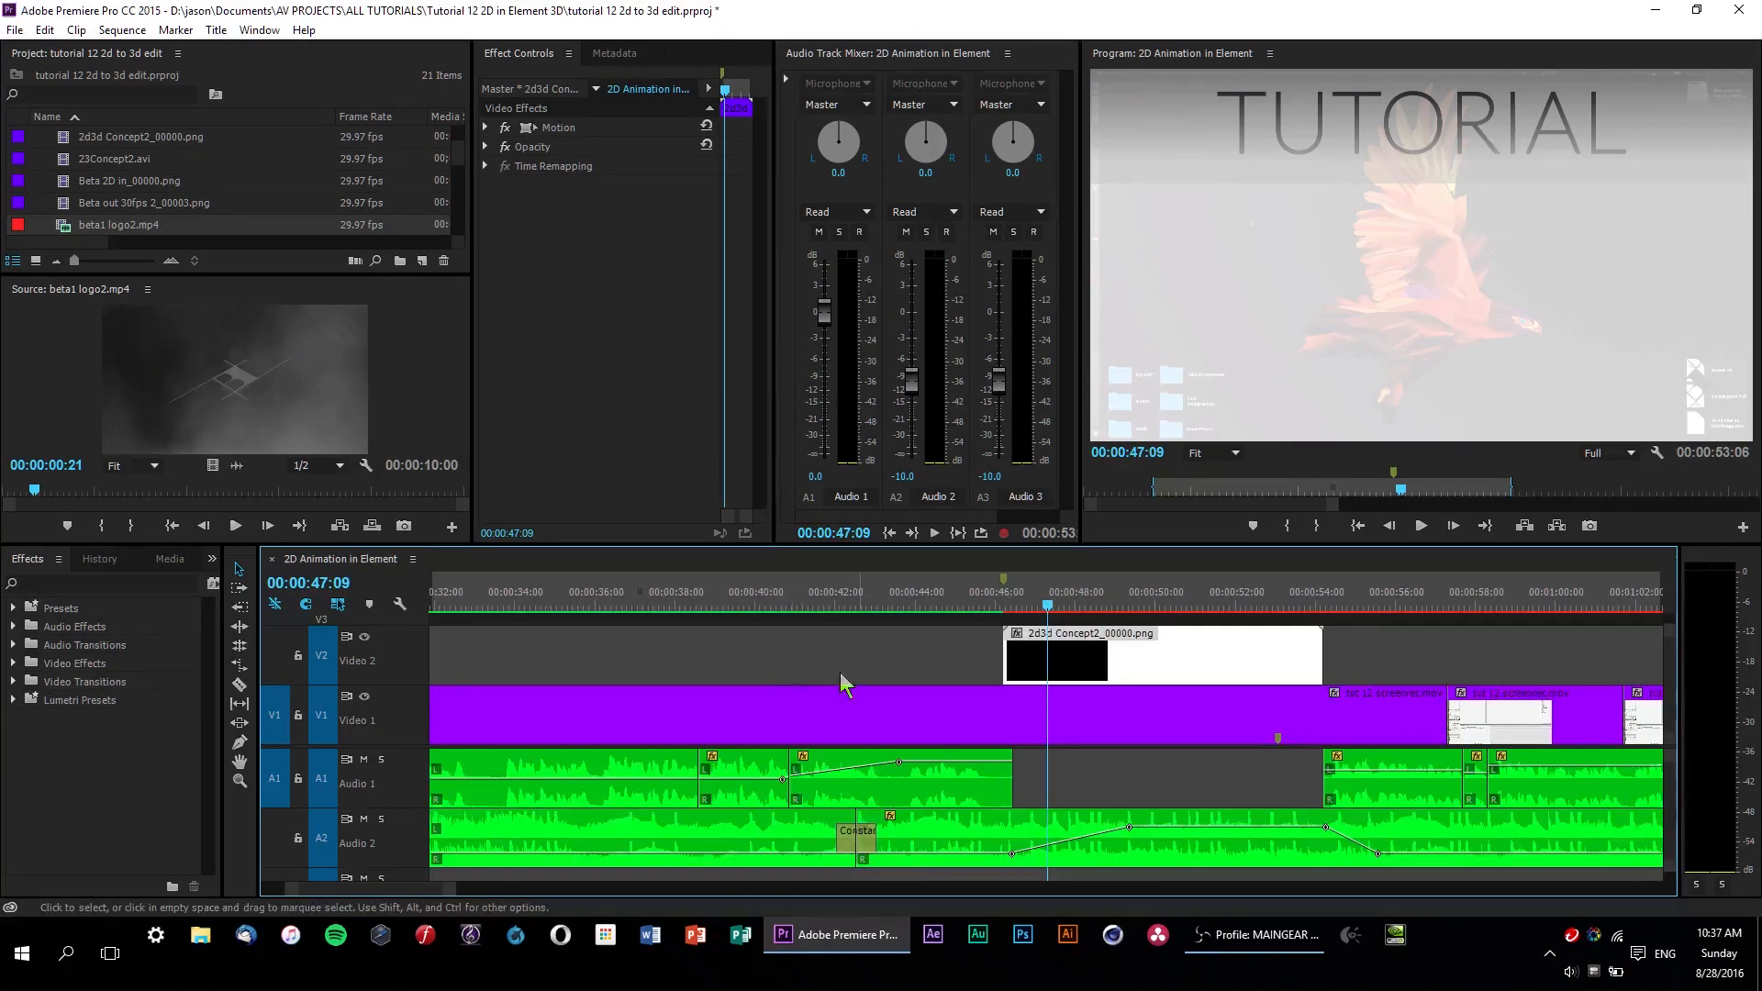
# - Swap the V2 intro clip for 23Concept2.avi and export the sequence
pyautogui.click(842, 657)
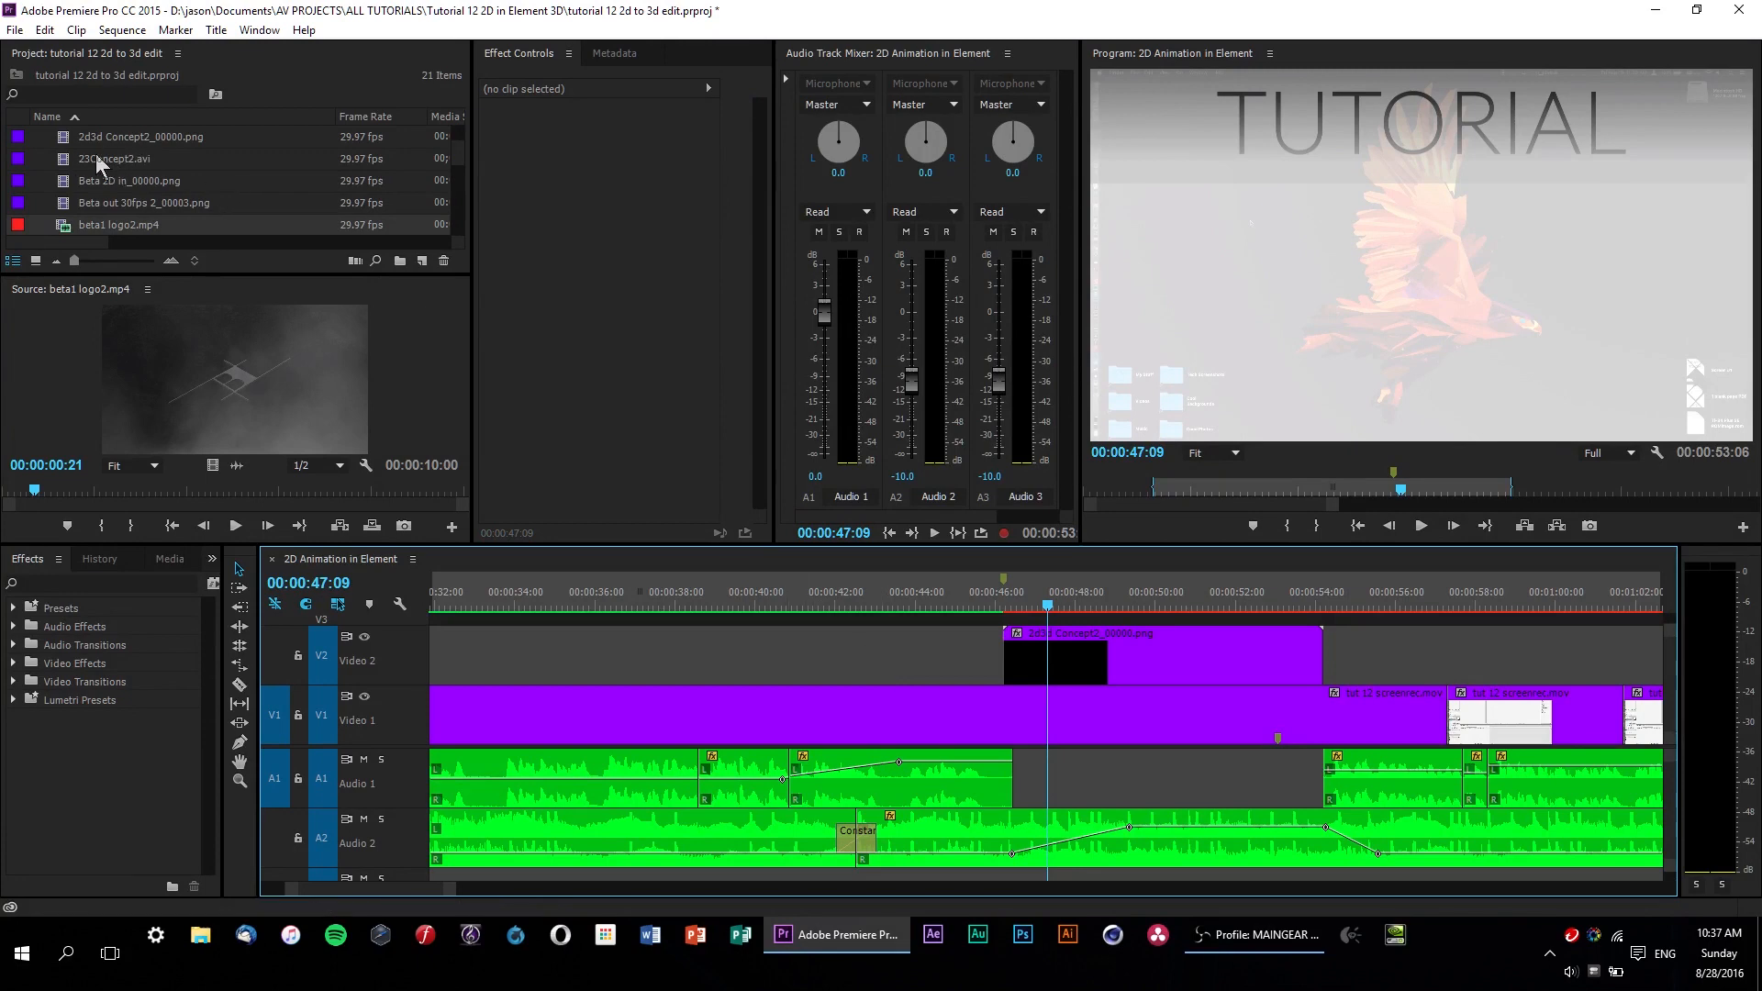
pyautogui.moveTo(112, 158); pyautogui.dragTo(781, 657)
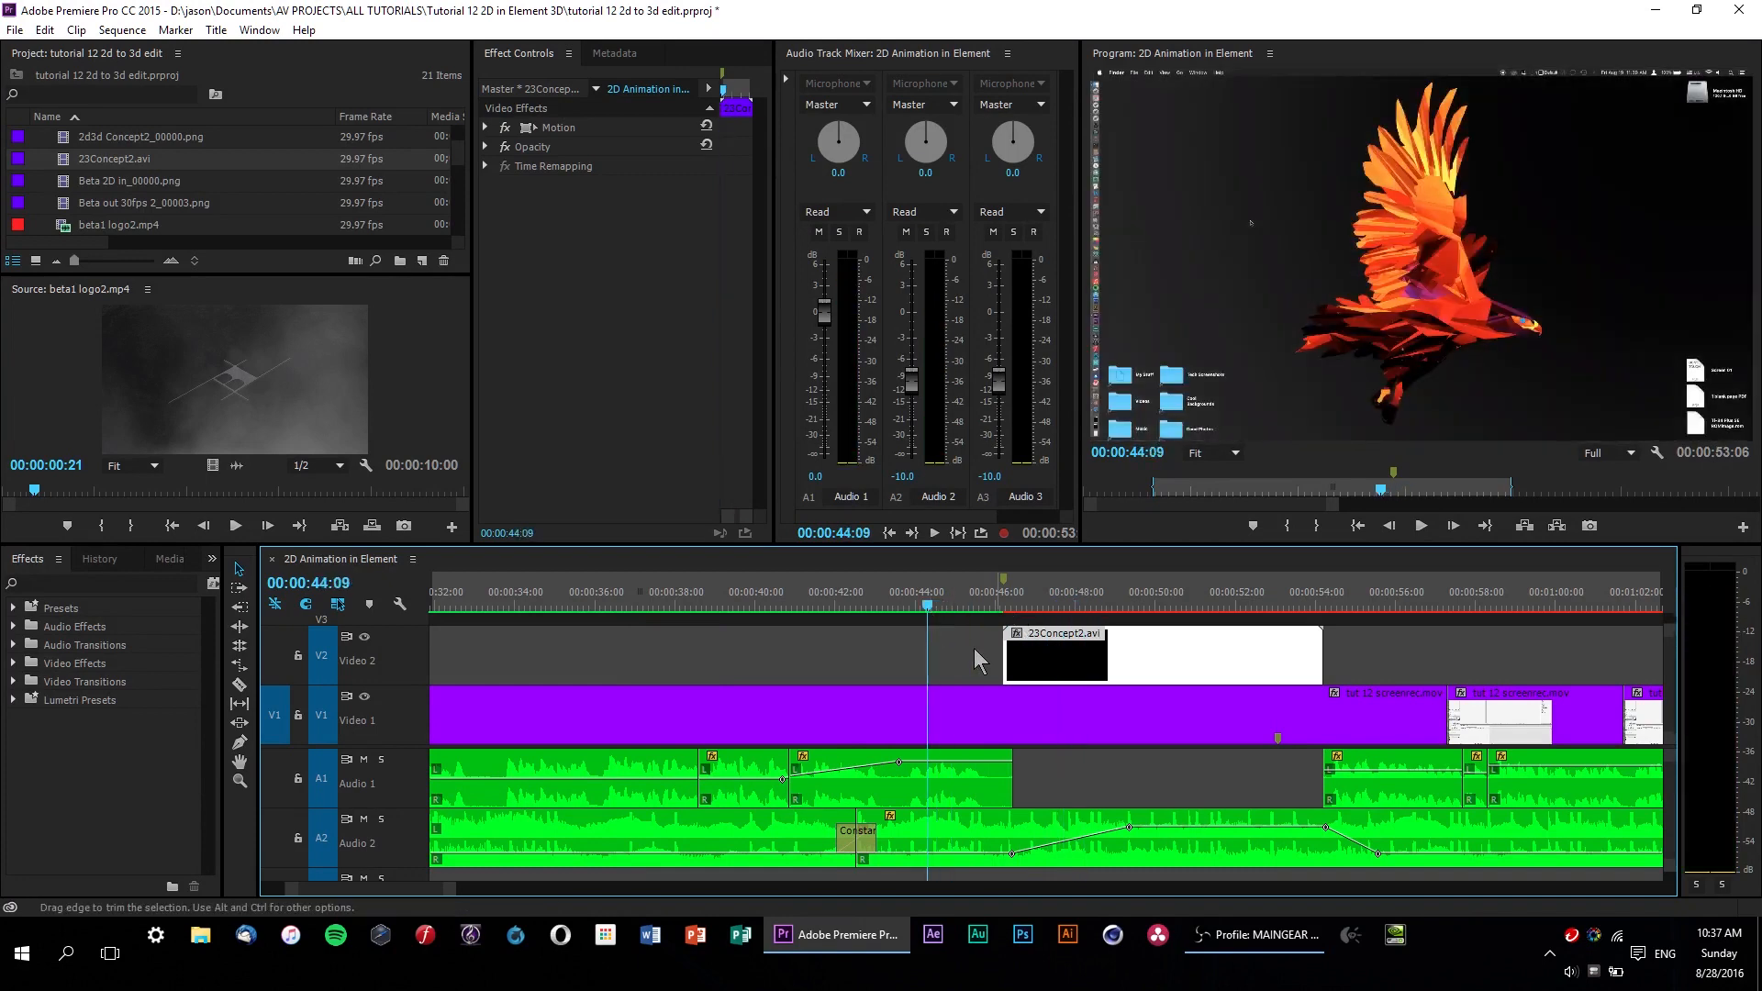
pyautogui.click(720, 657)
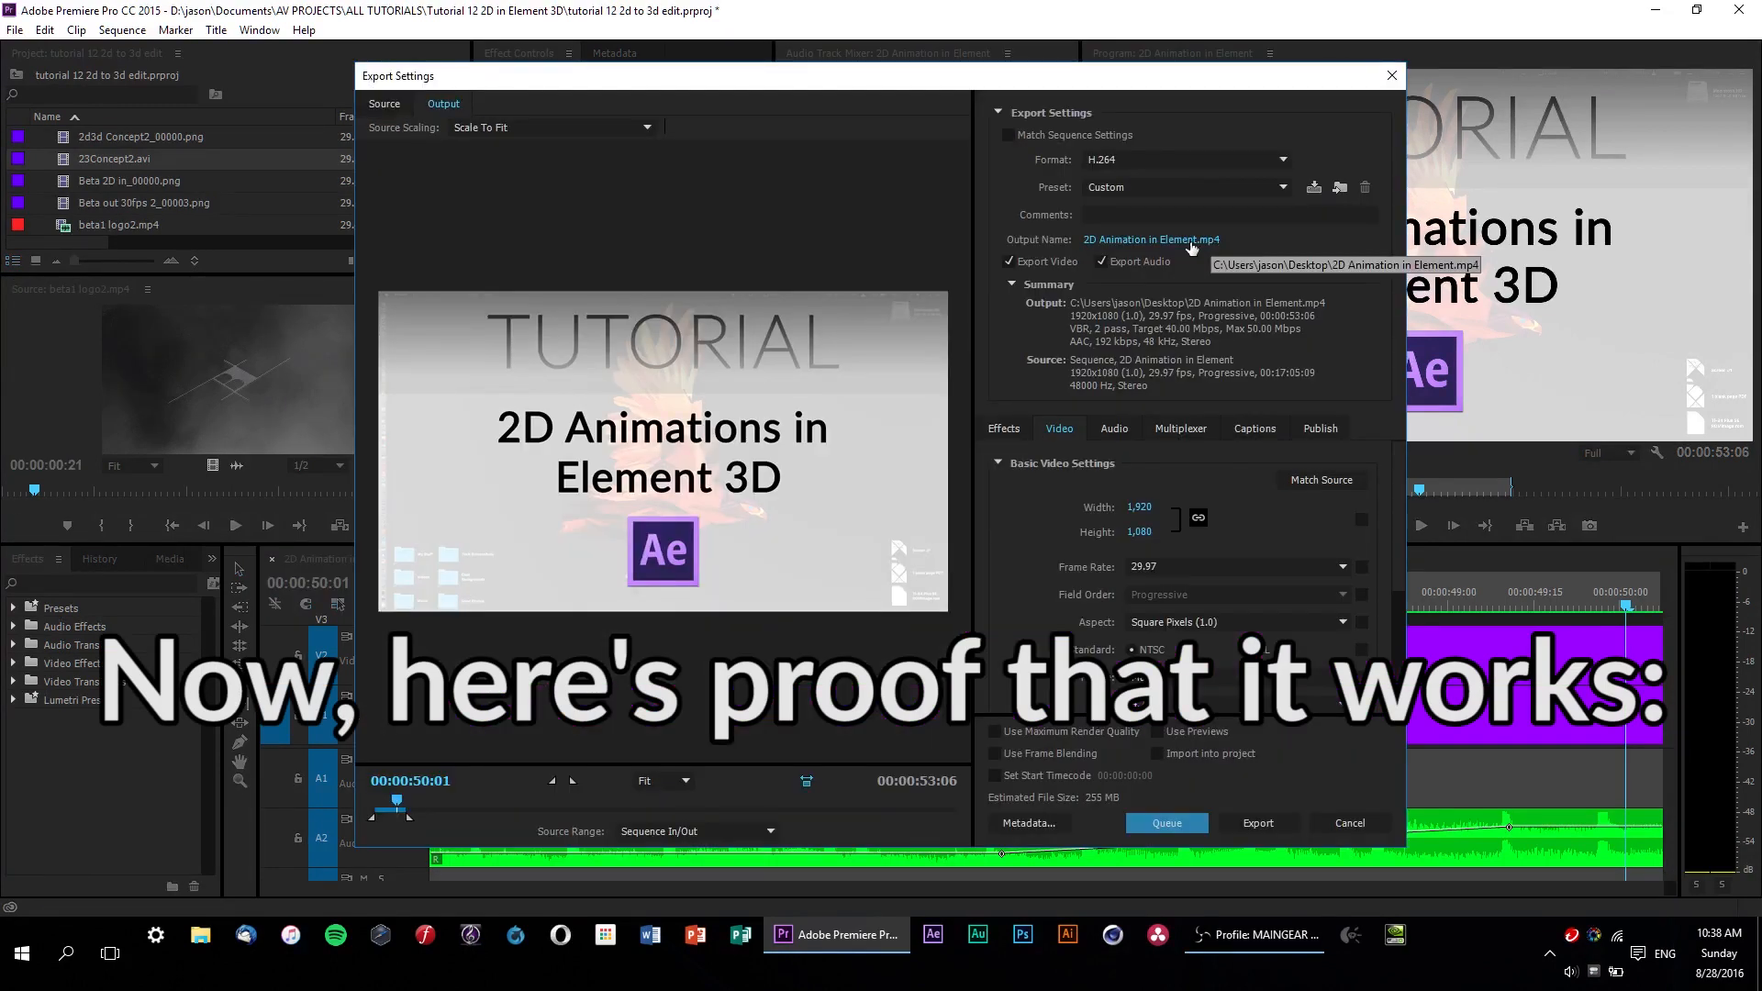
pyautogui.click(1257, 823)
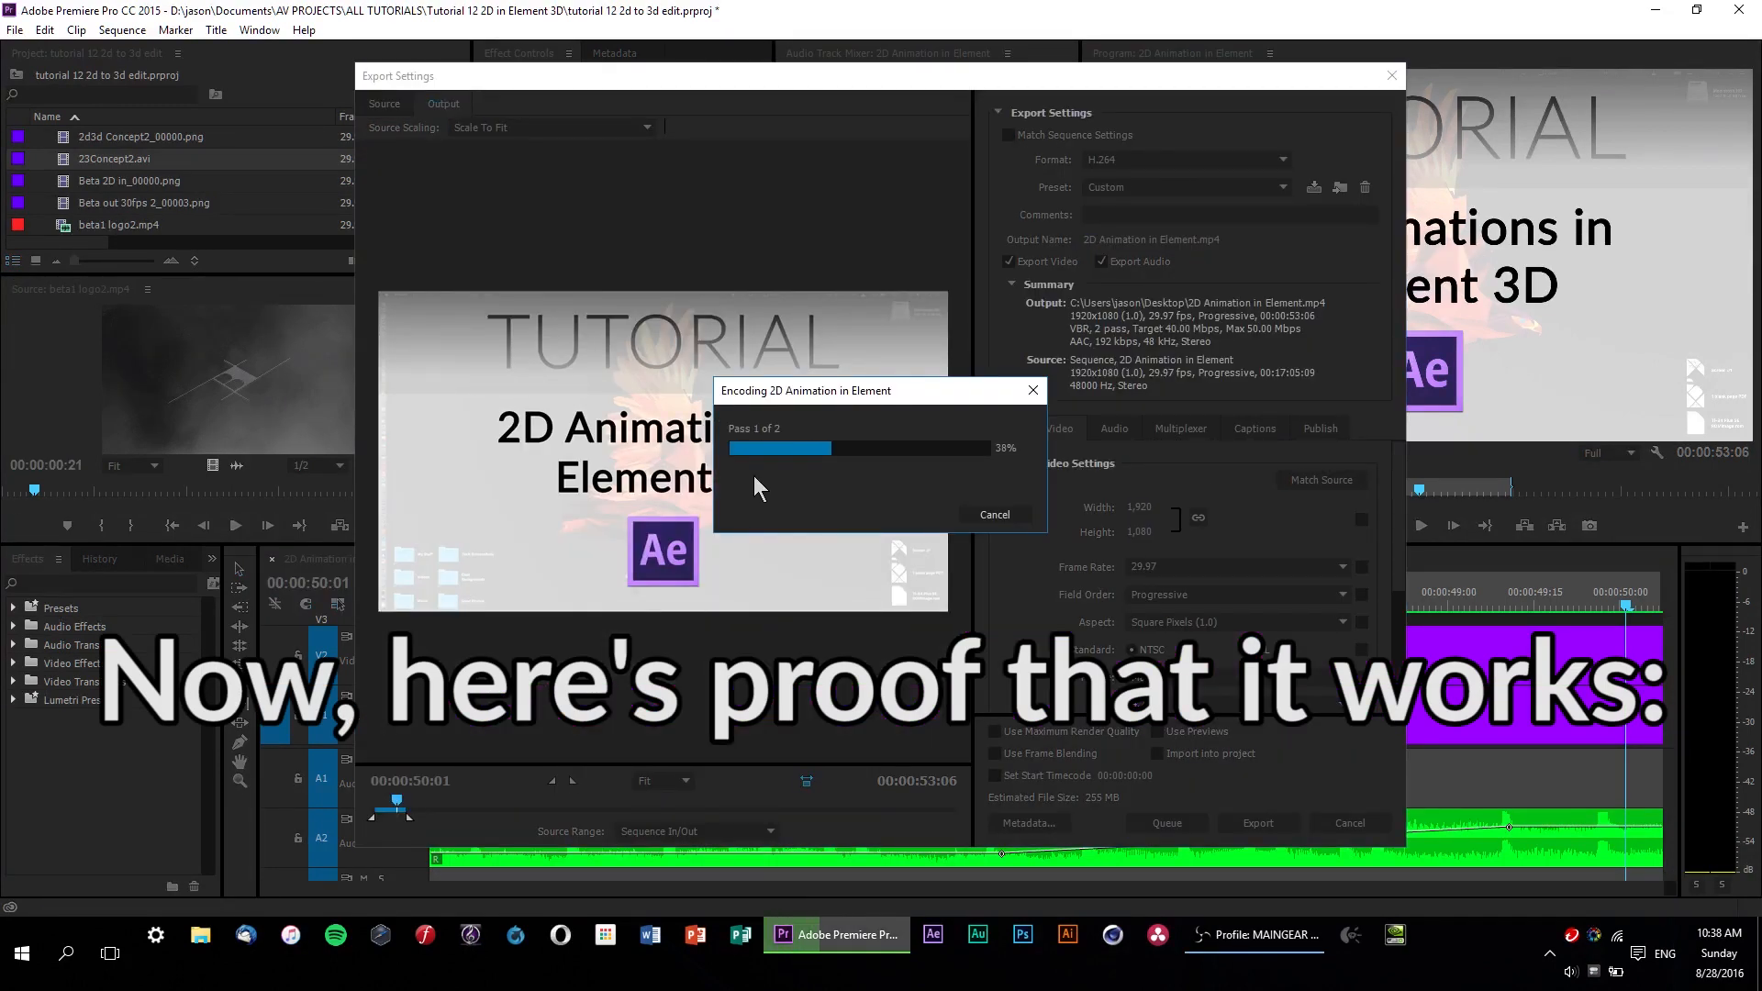